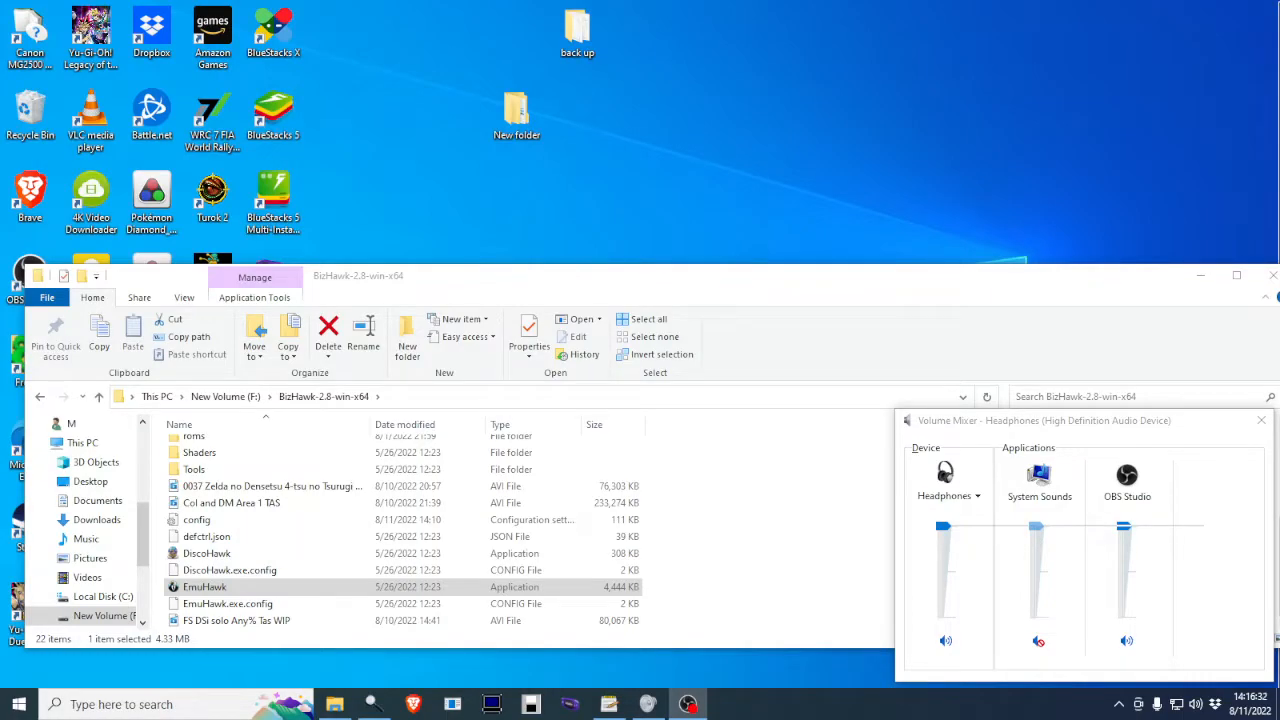
# Step: Dismiss the volume mixer so only the BizHawk-2.8-win-x64 folder shows
pyautogui.click(228, 568)
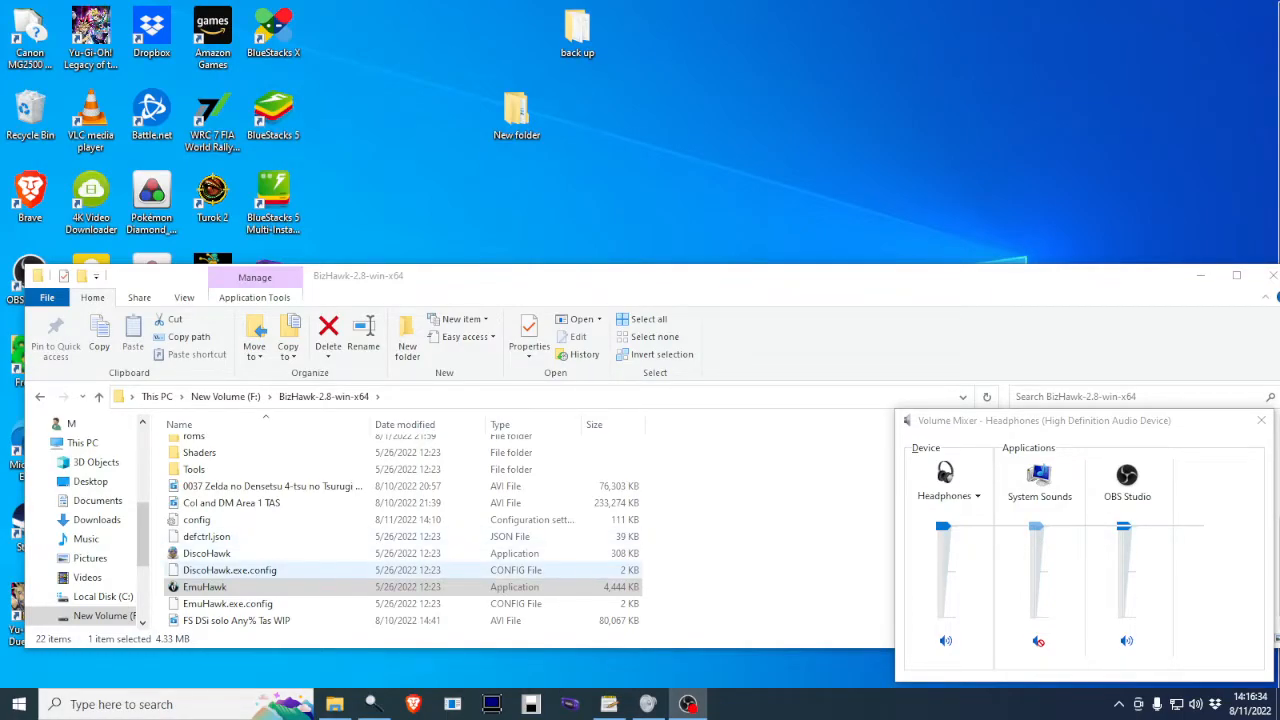
pyautogui.click(1260, 420)
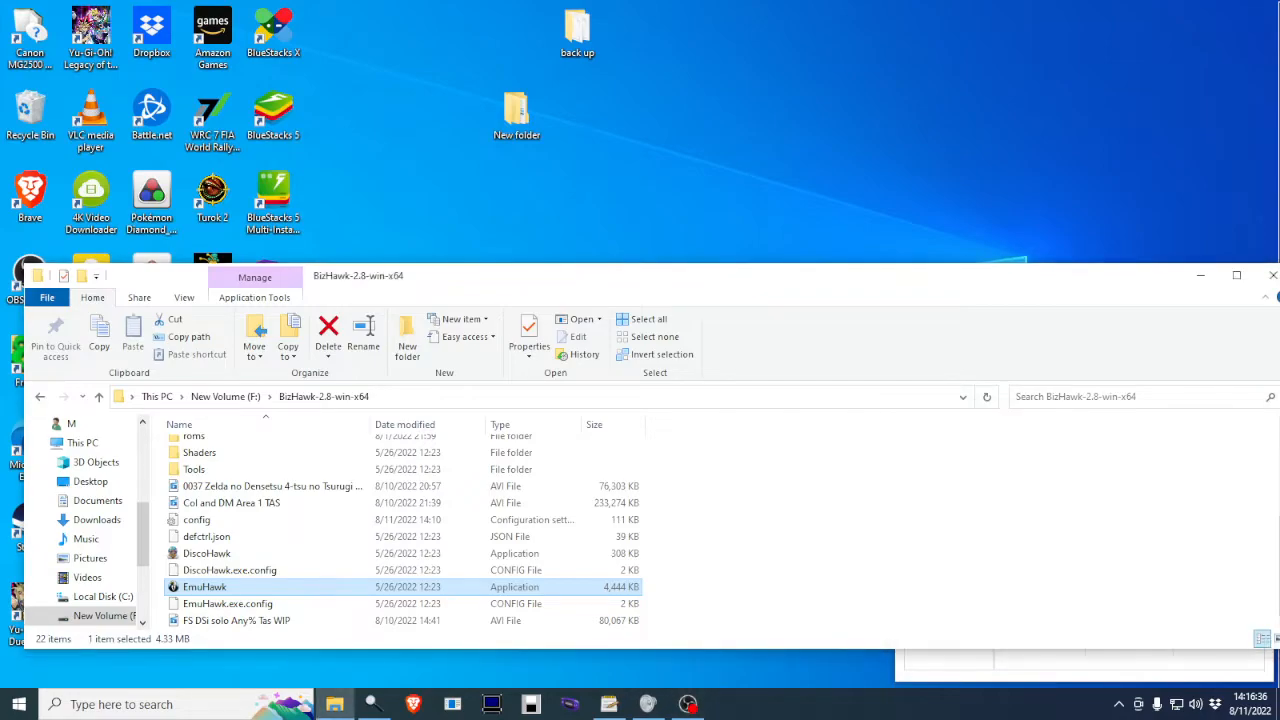
# Step: Launch EmuHawk and load the Asphalt 4 Elite Racing ROM
pyautogui.doubleClick(204, 586)
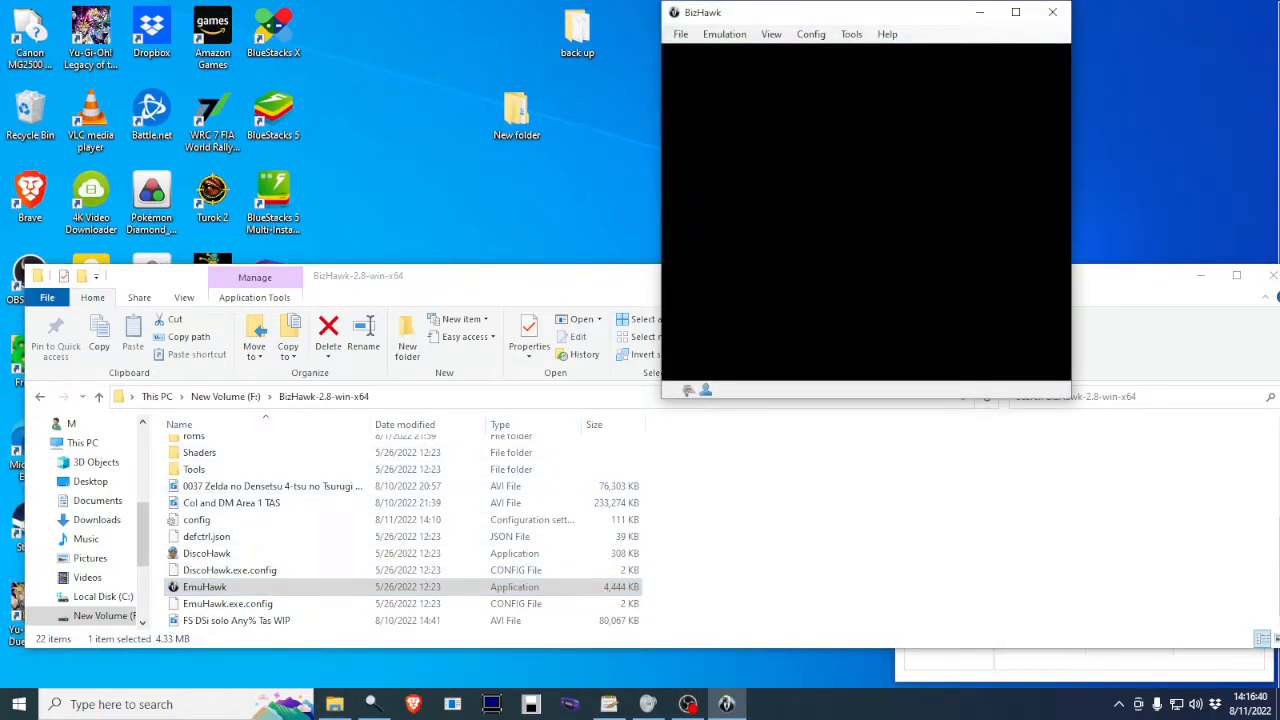
pyautogui.click(680, 32)
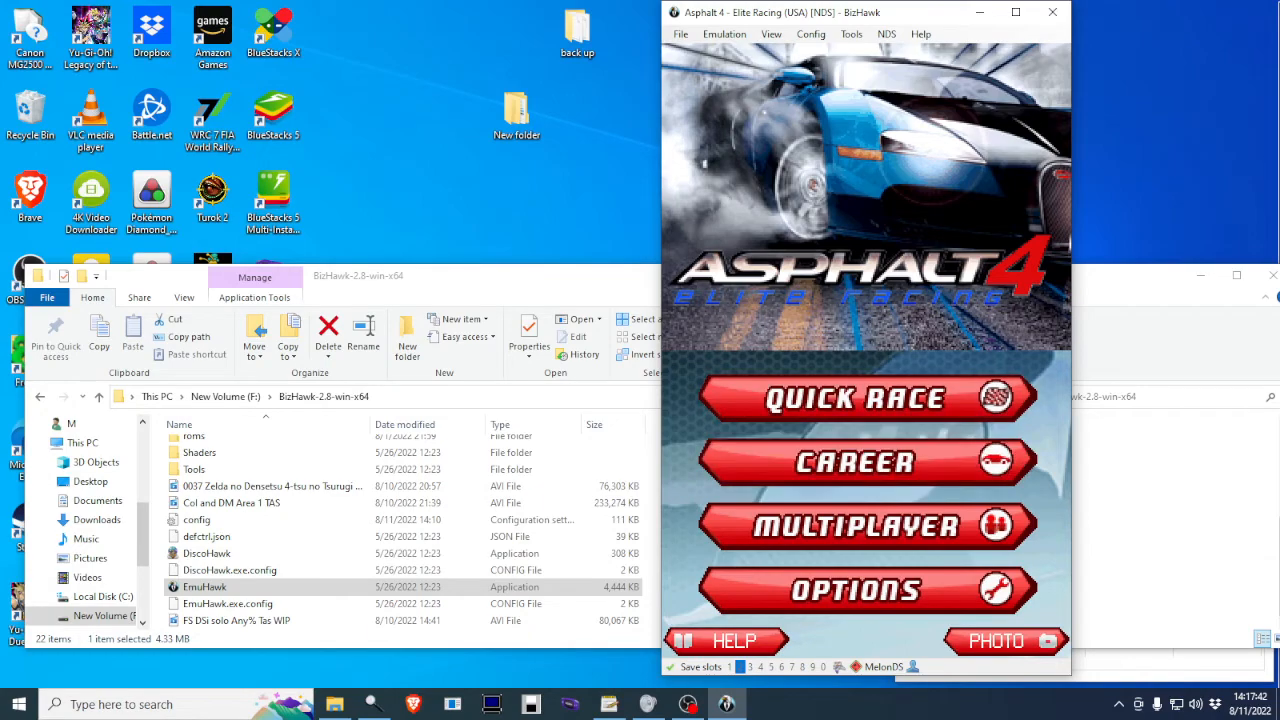
# Step: Start a Quick Race from the Asphalt 4 main menu
pyautogui.click(864, 396)
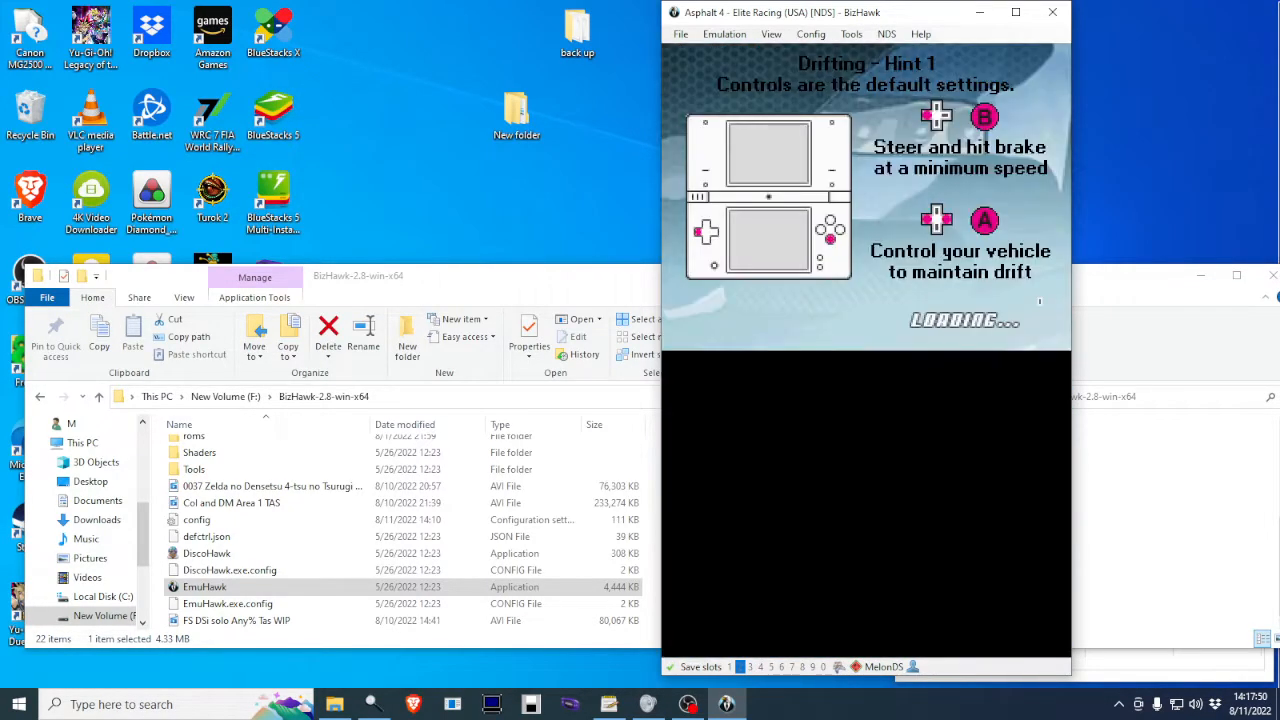
pyautogui.moveTo(1044, 304)
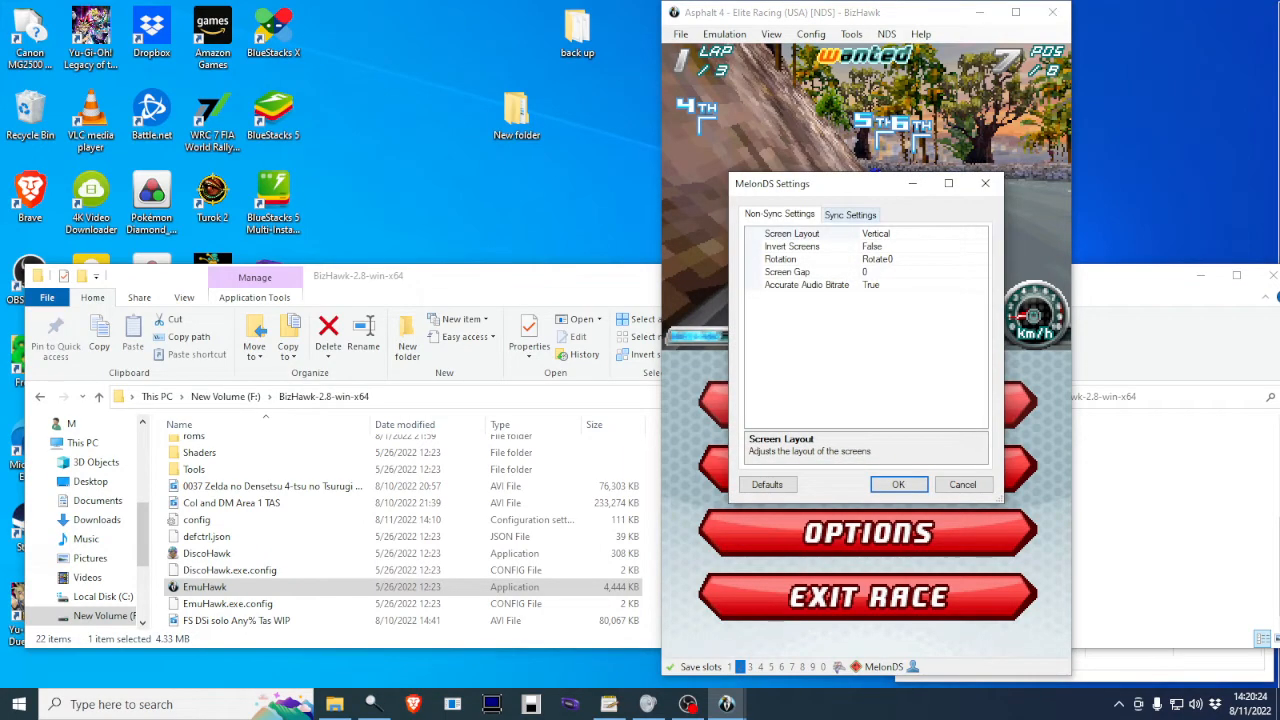
# Step: Review Firmware Start-Up under MelonDS Sync Settings and close the dialog with OK
pyautogui.click(850, 214)
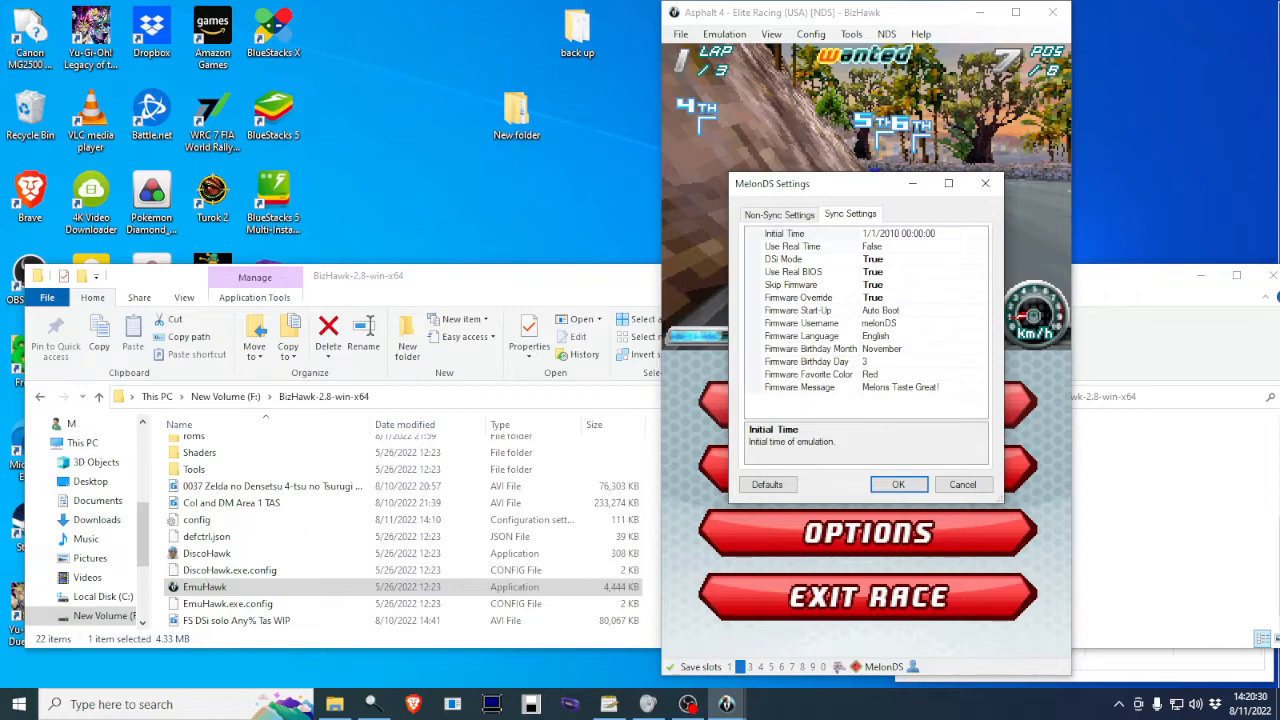
pyautogui.click(800, 310)
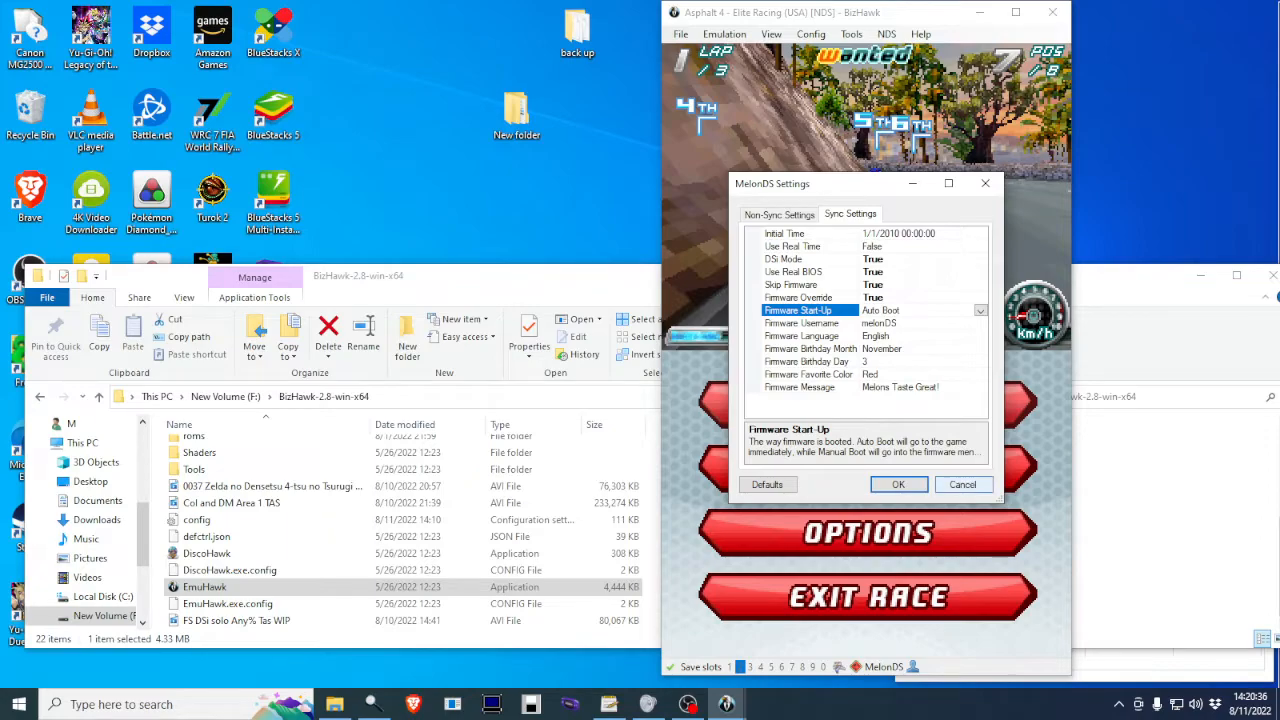
pyautogui.click(896, 484)
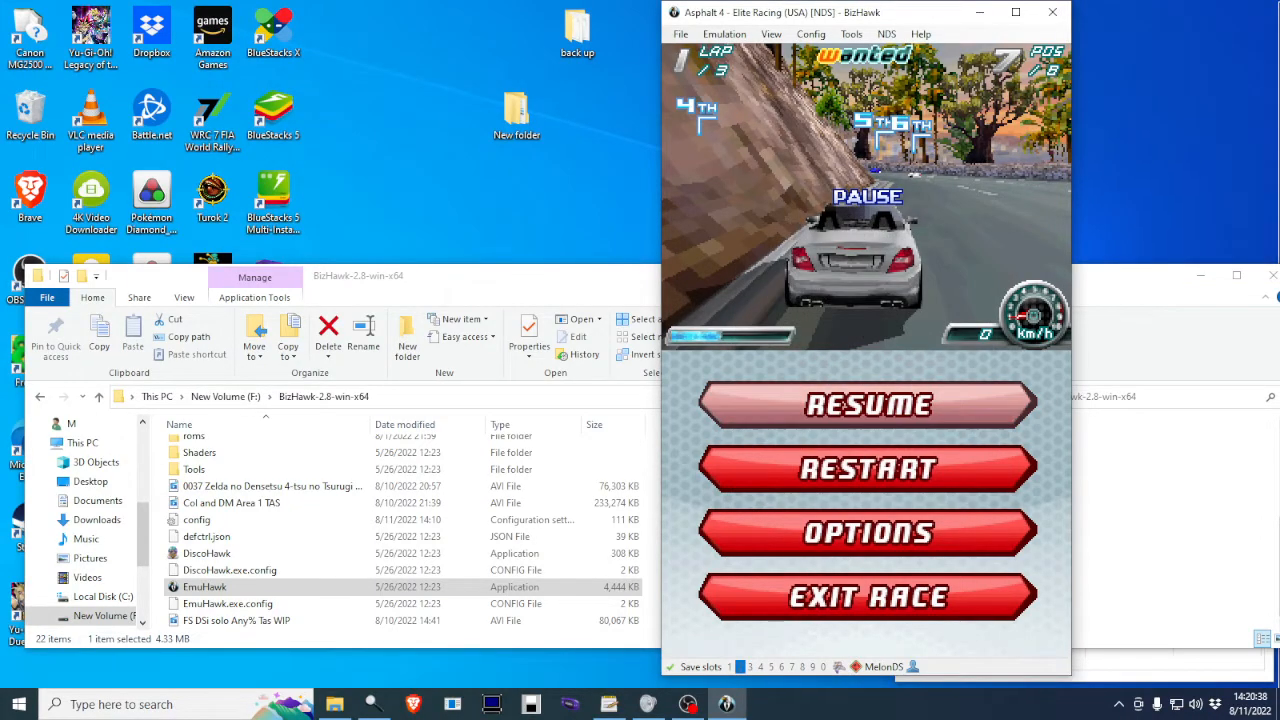